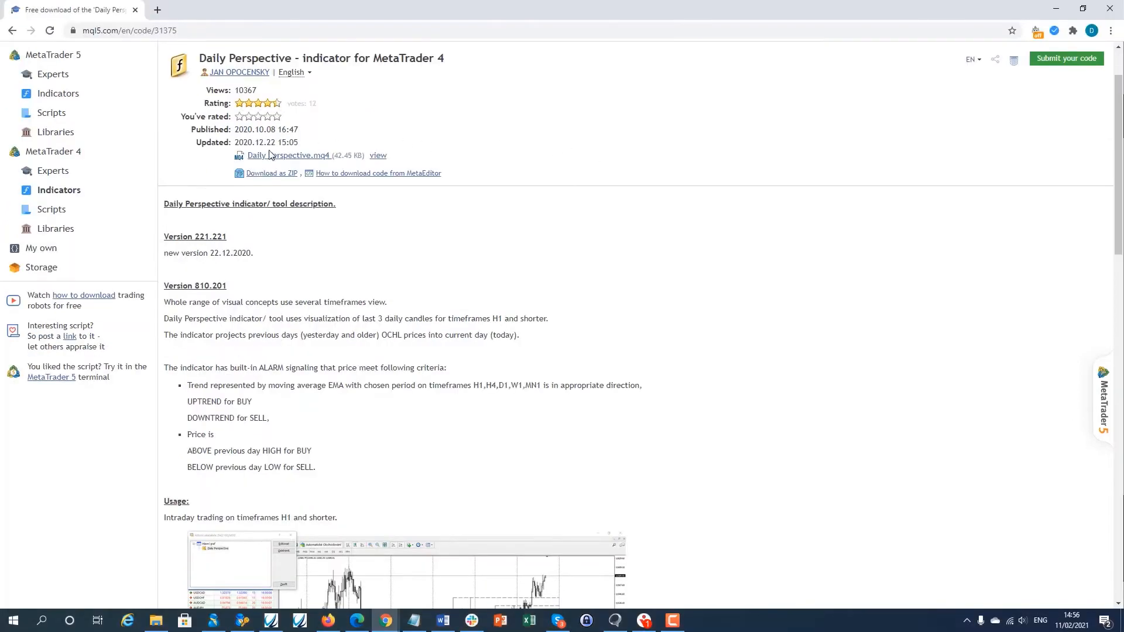
Step: Download Daily Perspective.mq4 from Chrome into the Downloads folder
left_click(290, 156)
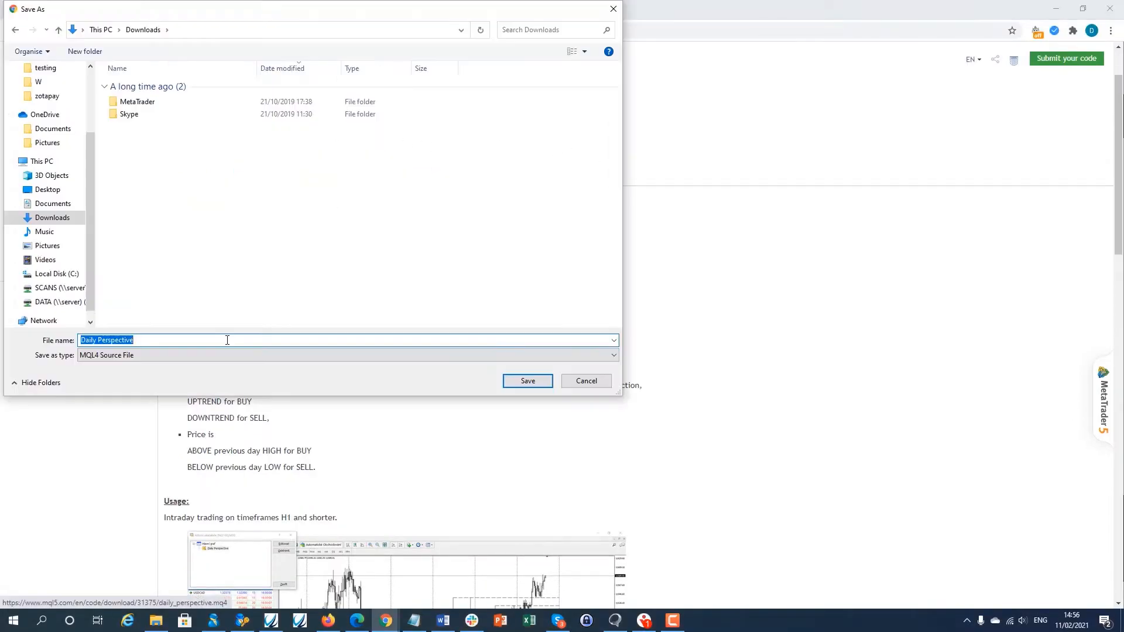
left_click(526, 380)
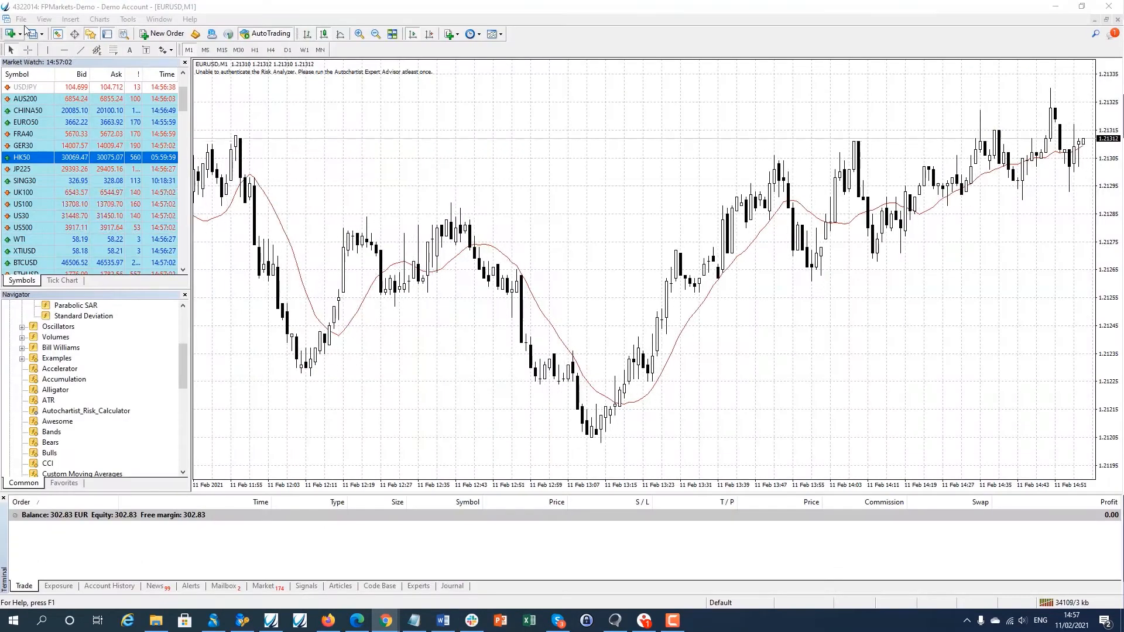
Step: Open the MT4 terminal's data folder from the File menu
left_click(21, 19)
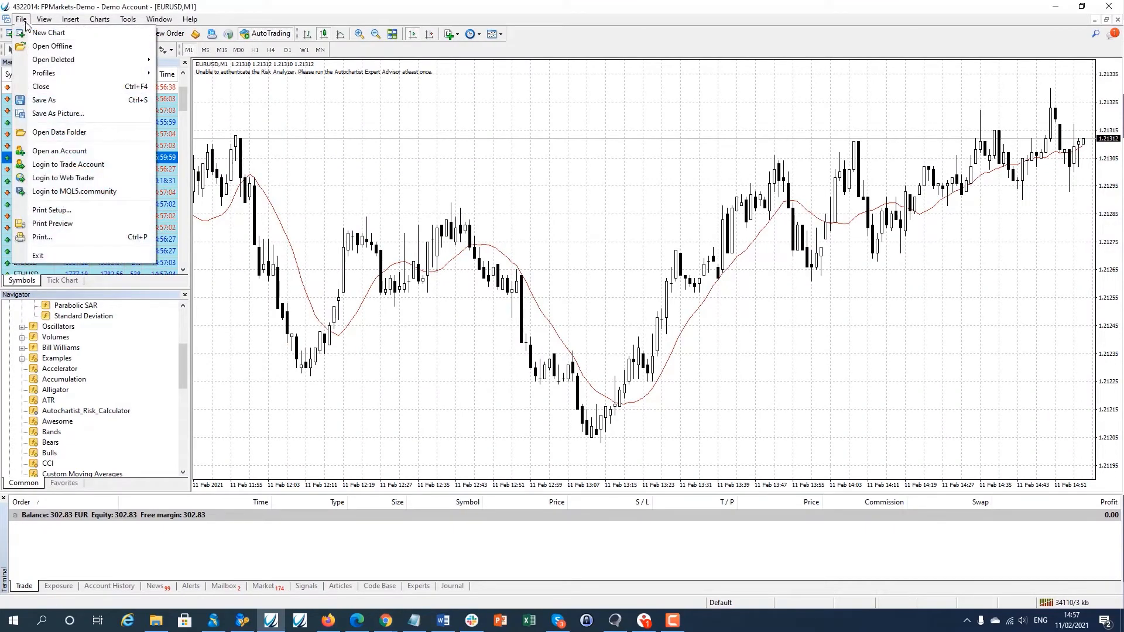
left_click(59, 132)
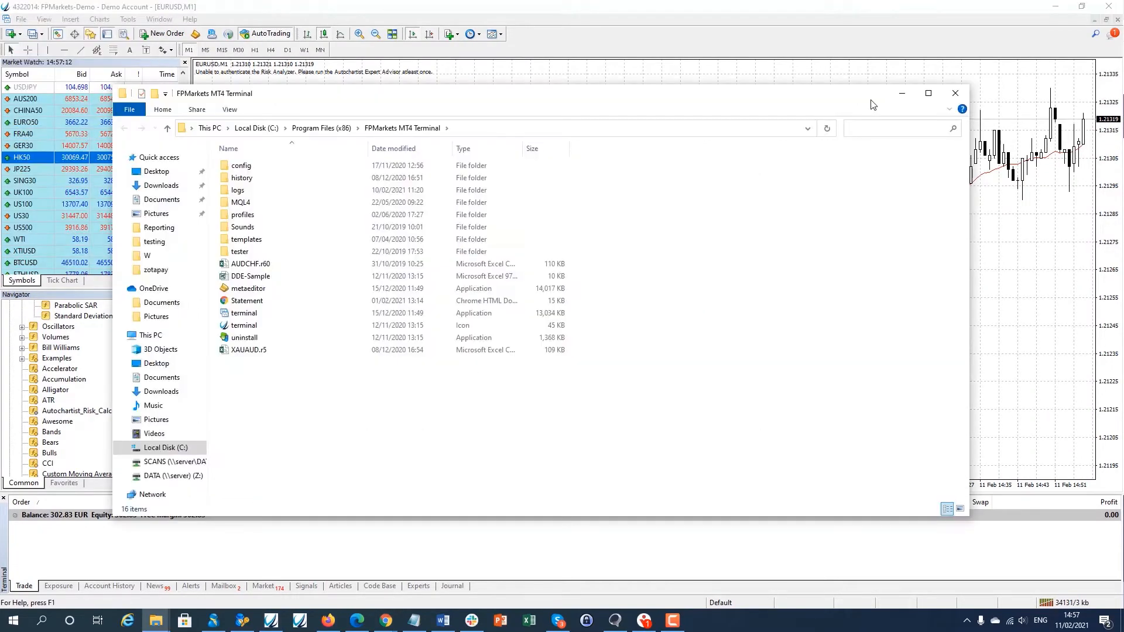
Step: Navigate into the data folder's MQL4 > Indicators directory
left_click(237, 190)
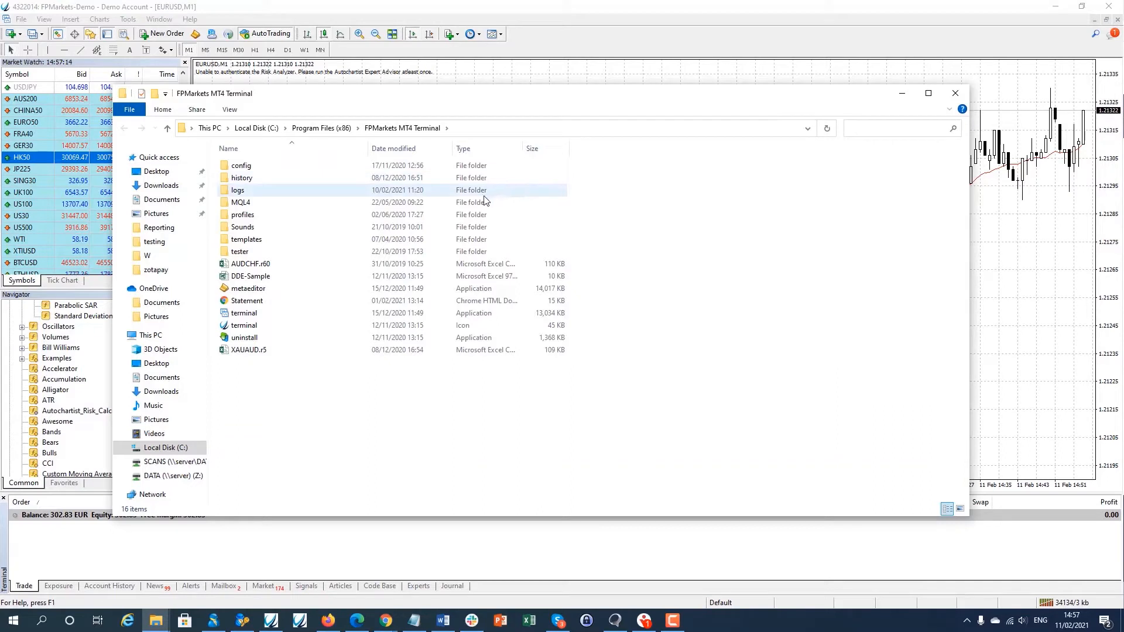
double_click(241, 202)
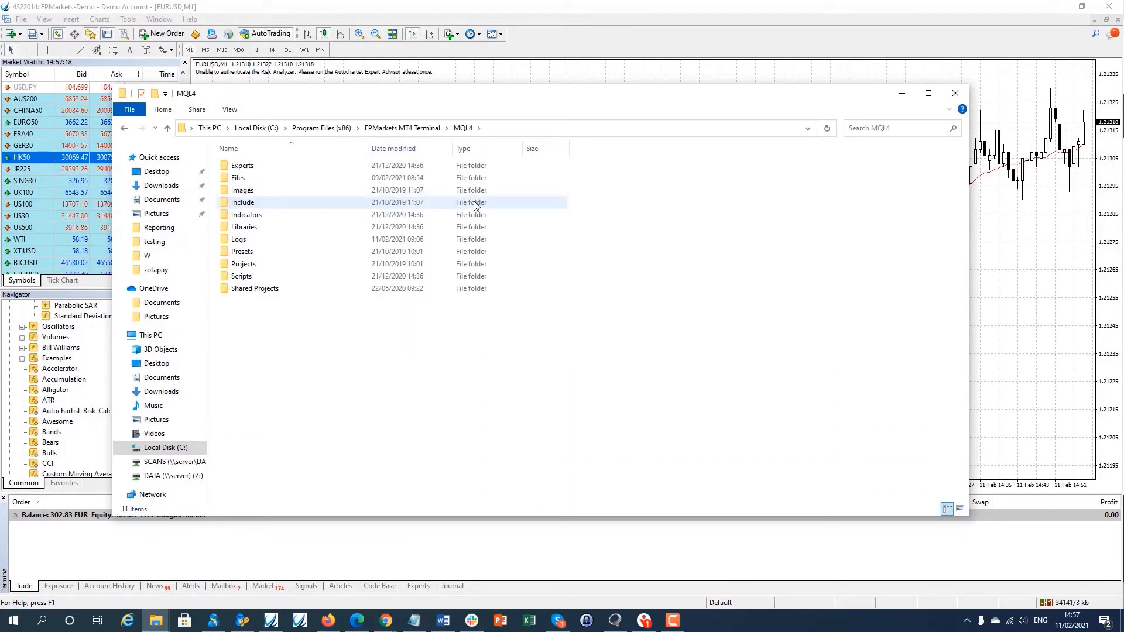
double_click(246, 215)
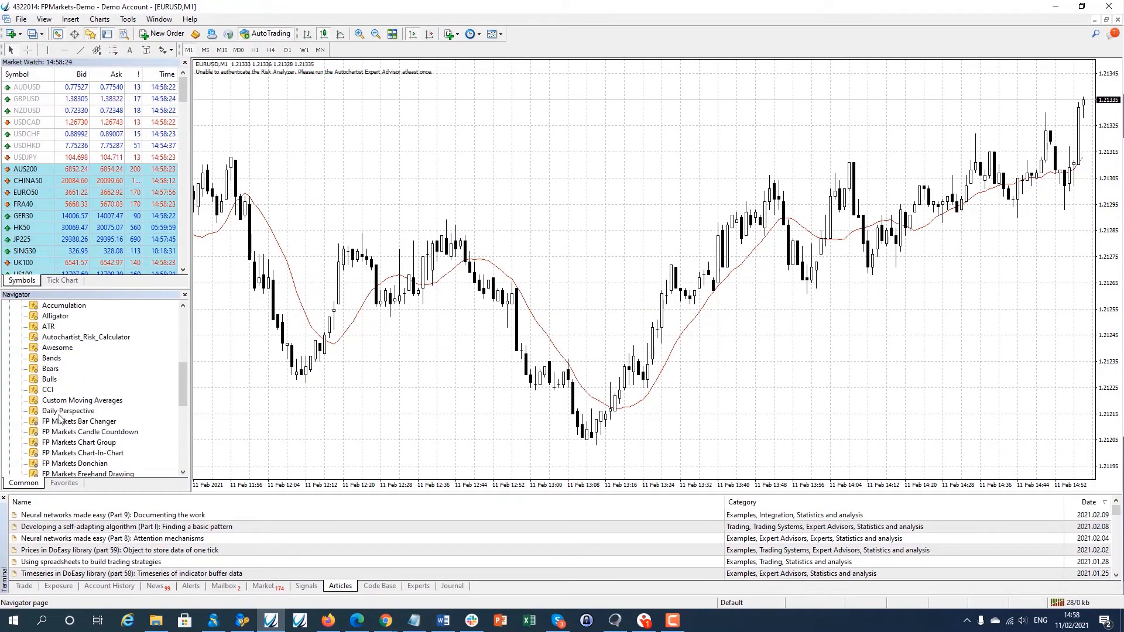
Step: Attach Daily Perspective from the Navigator to the EURUSD M1 chart
left_click(67, 411)
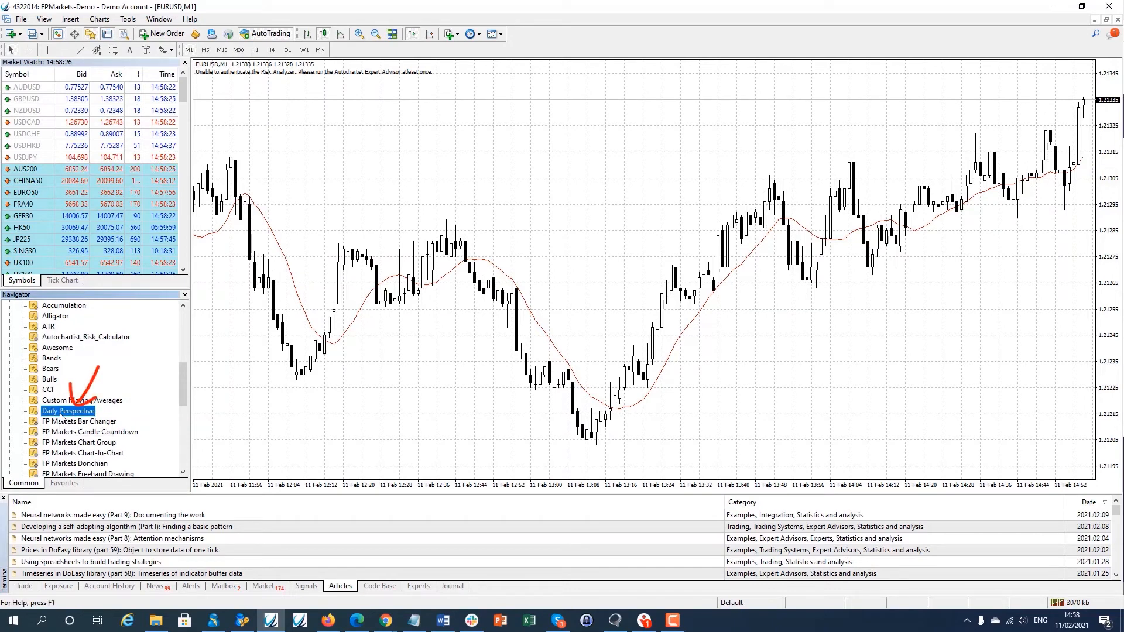
double_click(68, 410)
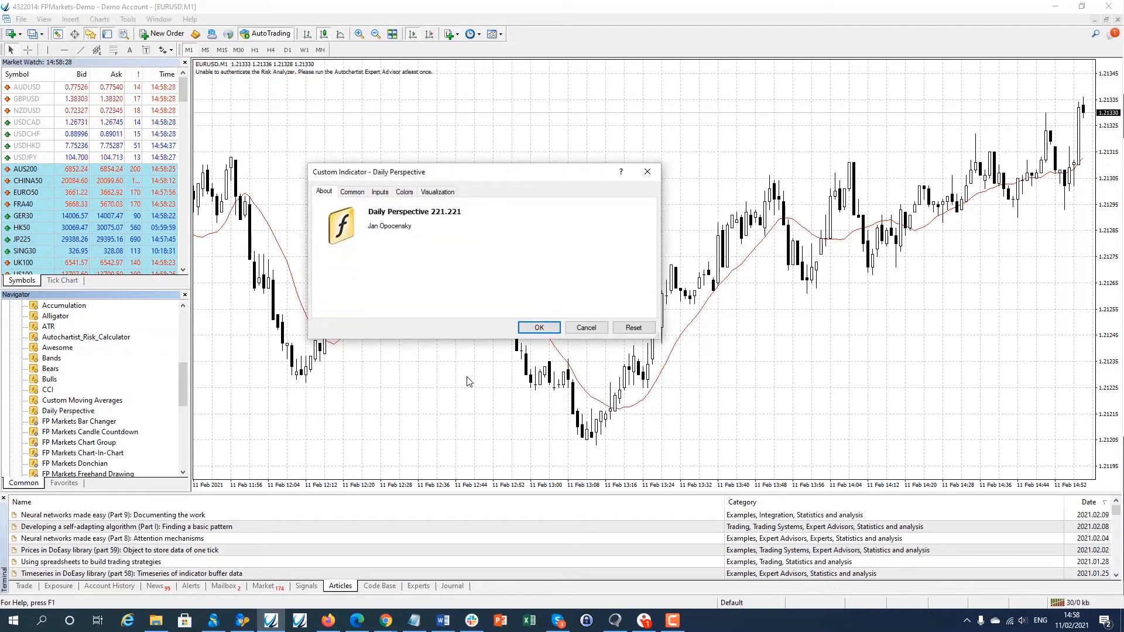
Step: Review the Common and Inputs settings and set the indicator color to MediumSeaGreen
left_click(352, 192)
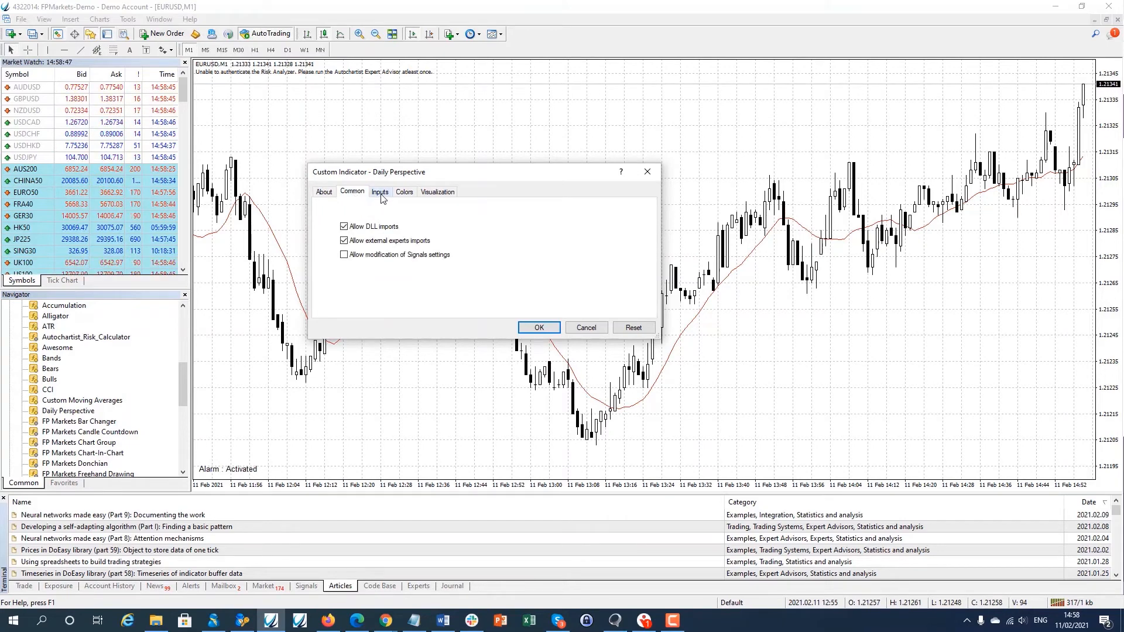
left_click(380, 192)
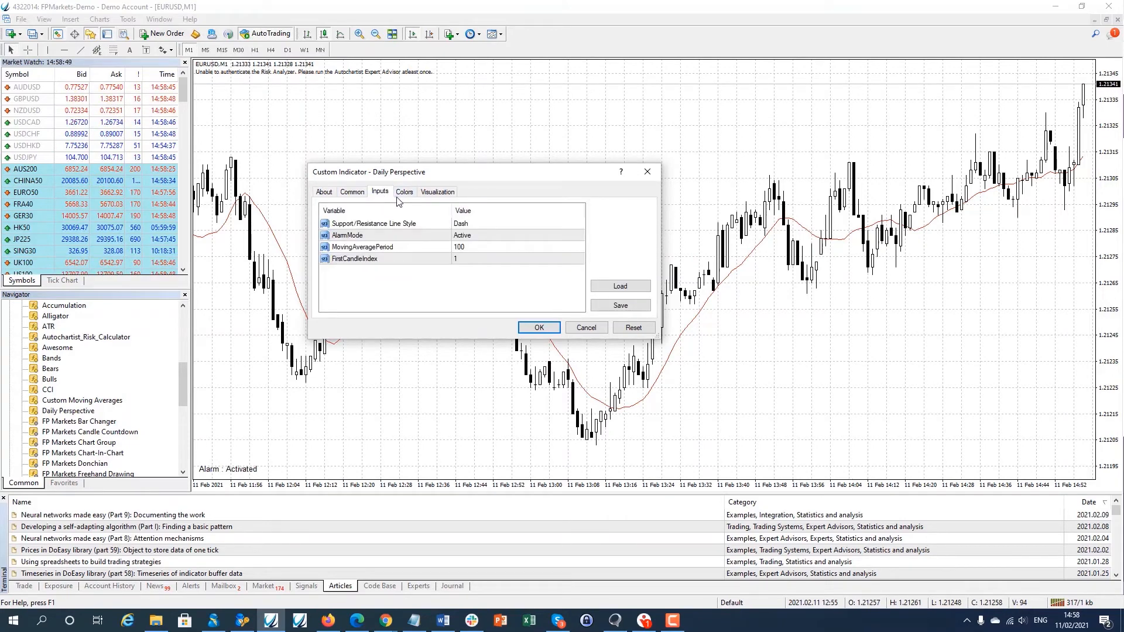
left_click(404, 192)
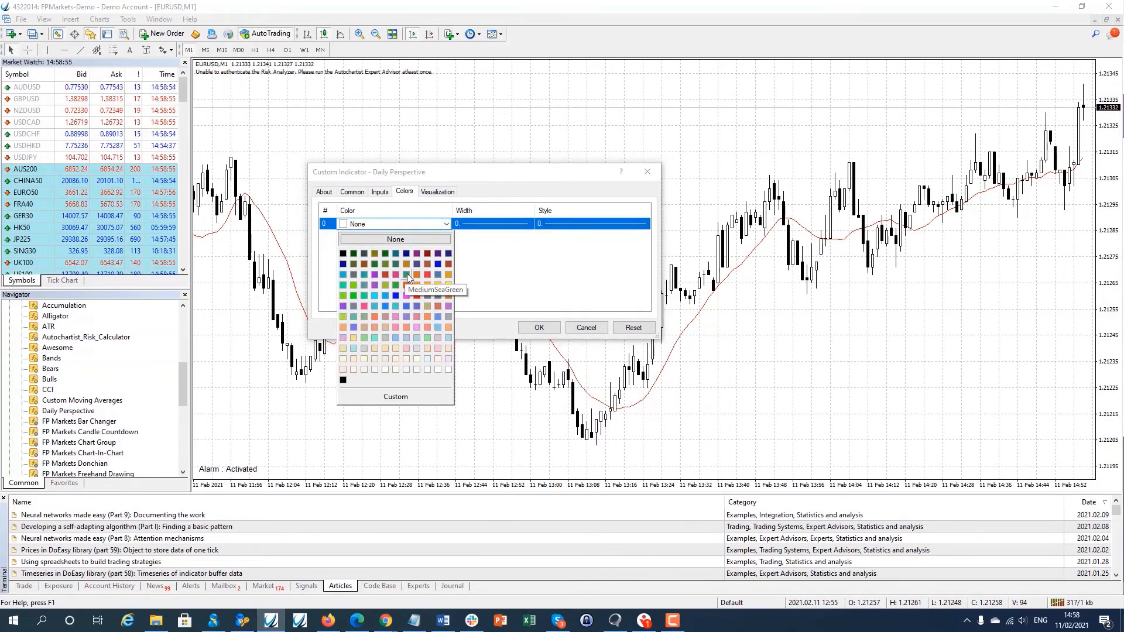
left_click(406, 276)
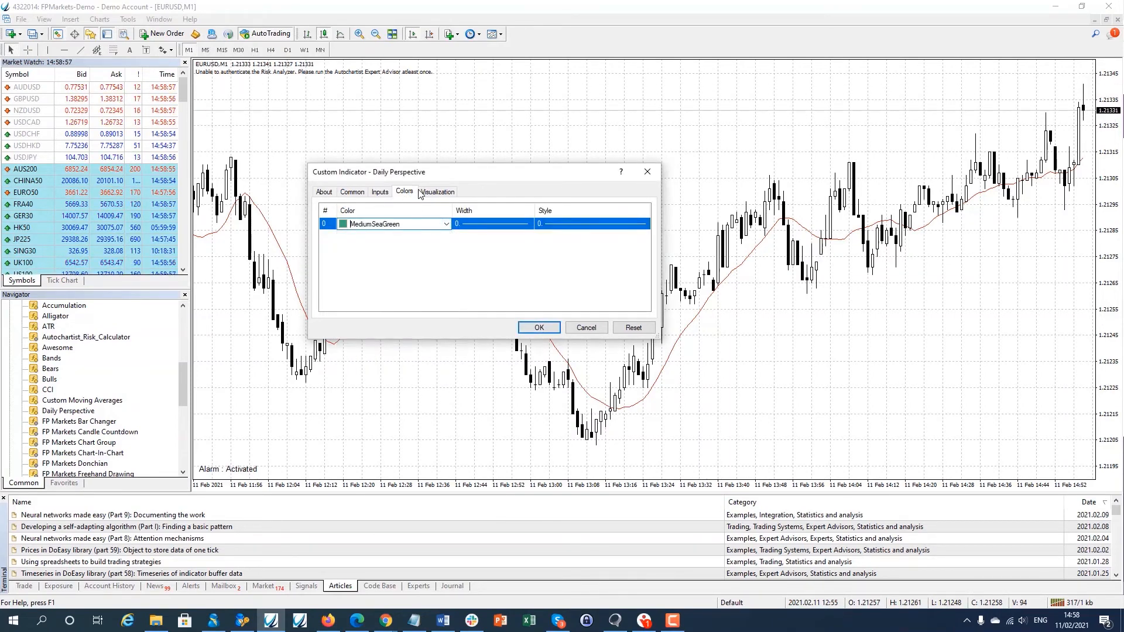
Step: Check visualization timeframes, confirm the indicator, and close the chart's indicator list
left_click(437, 191)
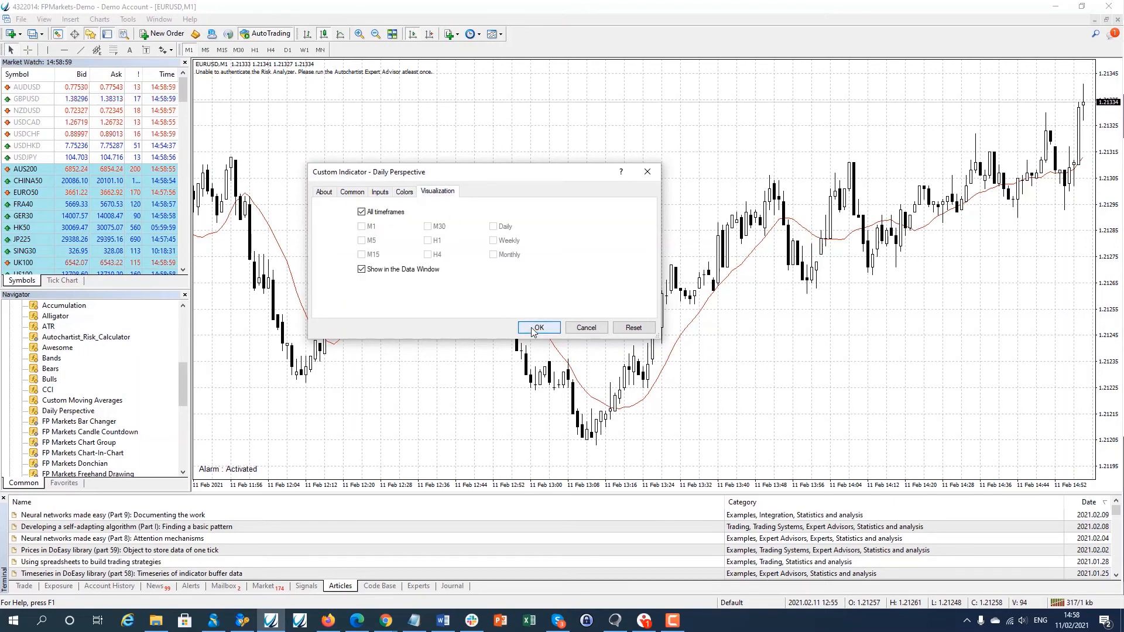
left_click(537, 328)
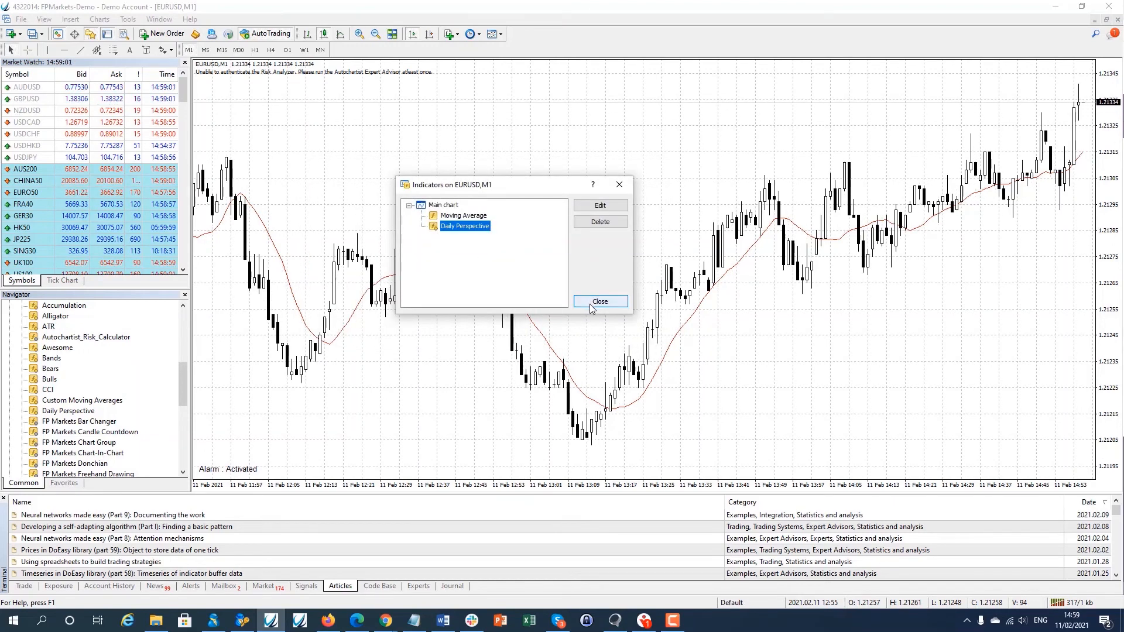
left_click(600, 301)
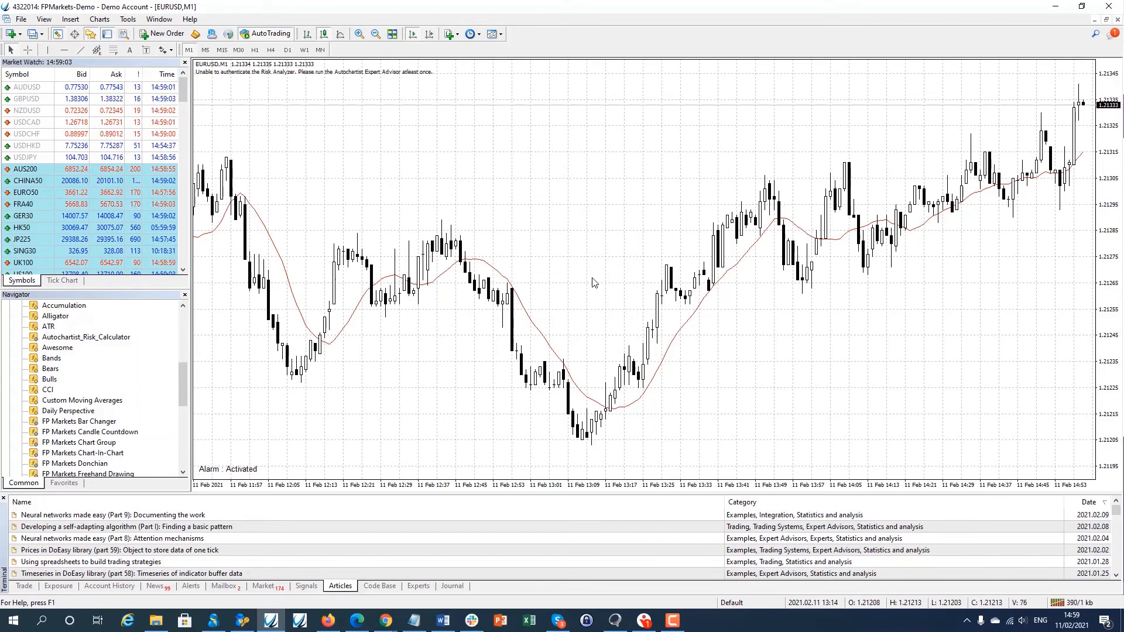